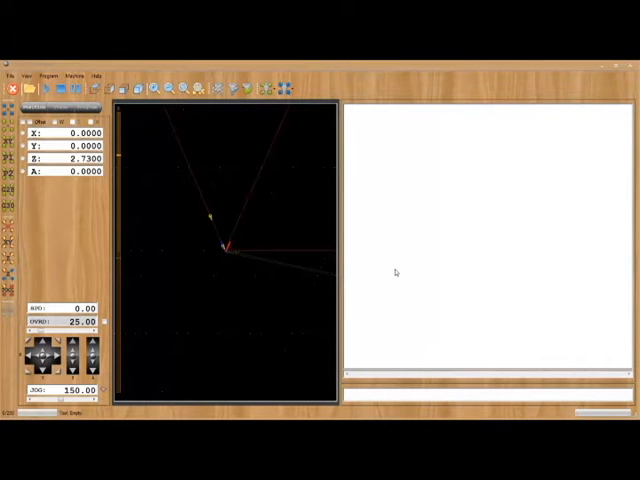
mouse_move(275, 228)
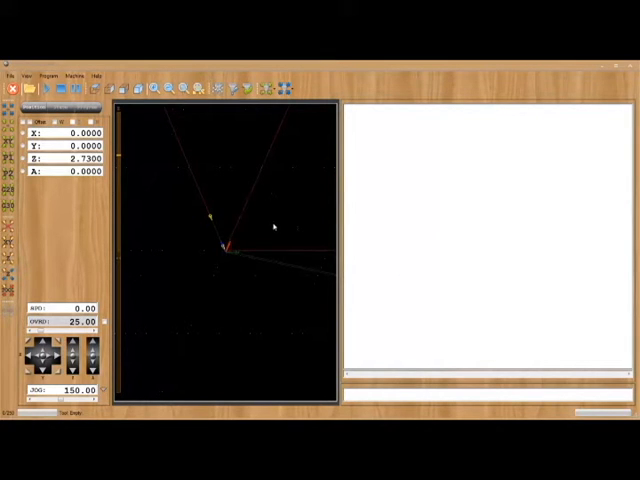